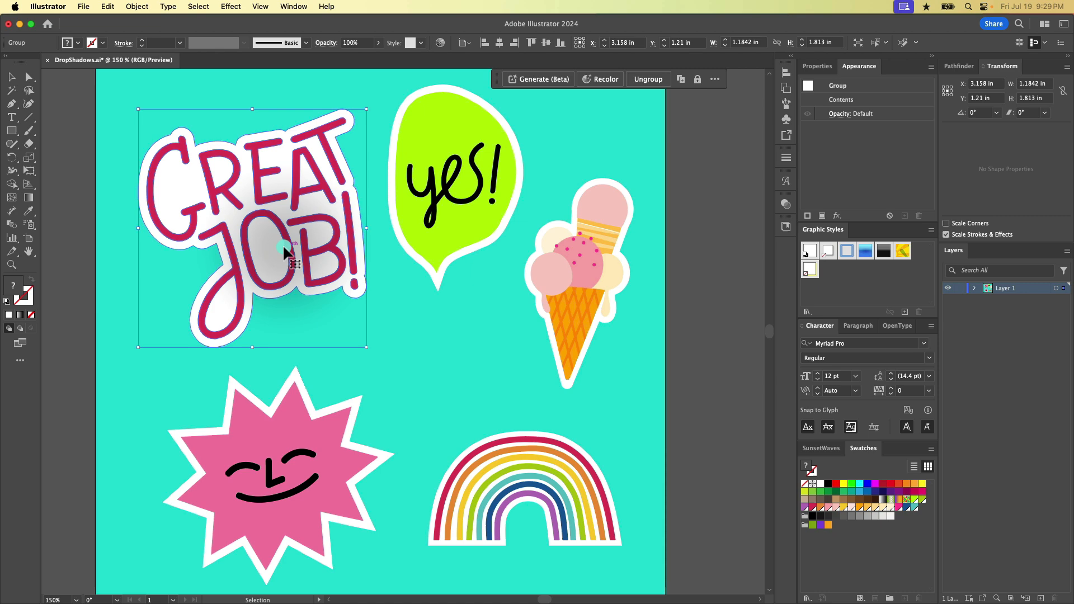
Select the ice cream cone sticker and open Effect > Stylize > Drop Shadow
{"action": "left_click", "coordinate": [524, 486]}
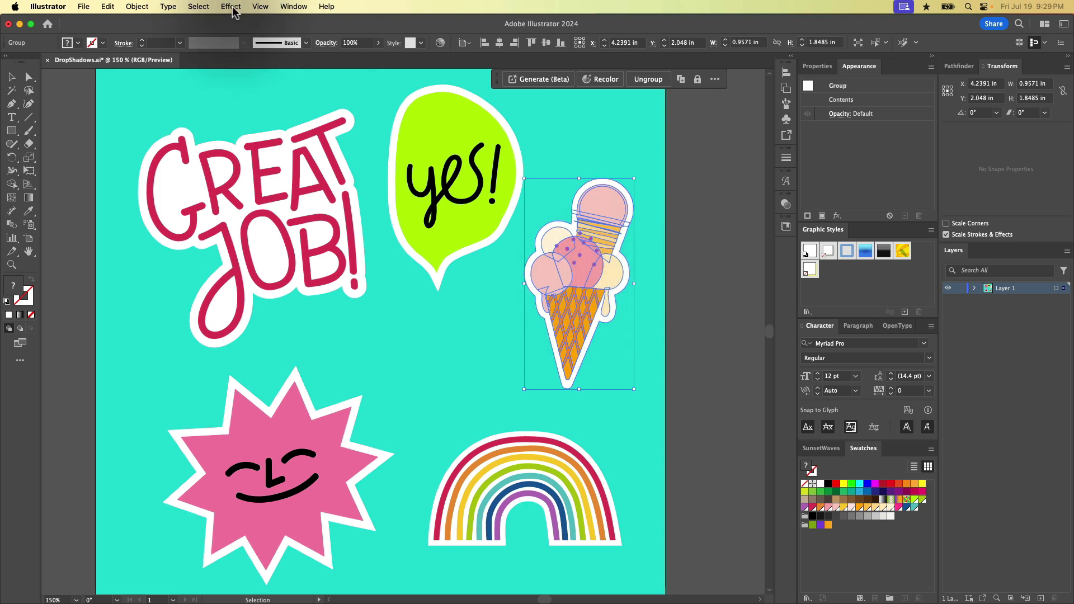
{"action": "left_click", "coordinate": [231, 7]}
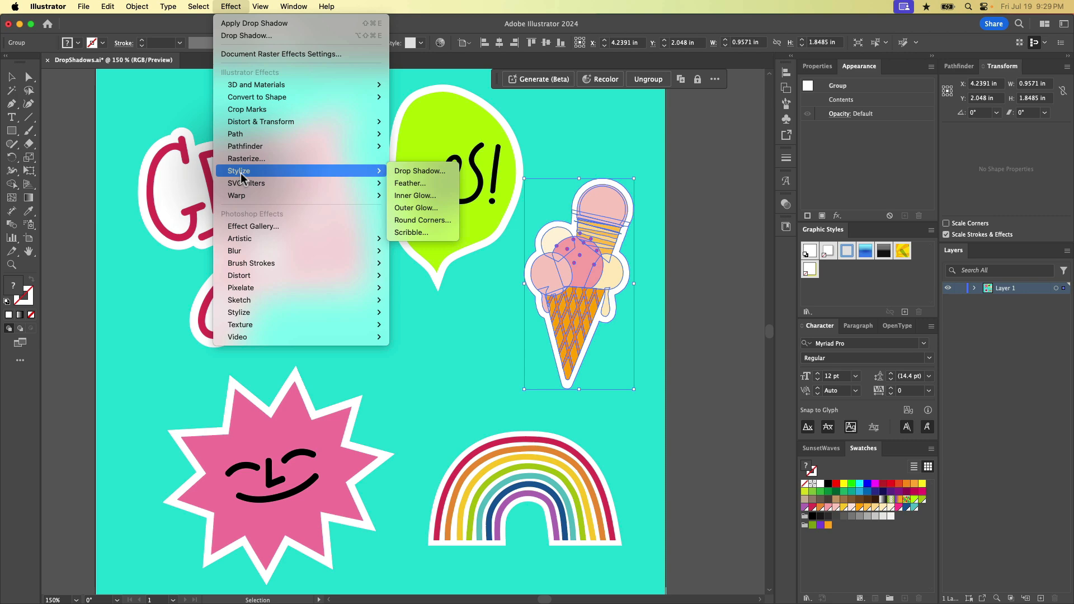
{"action": "left_click", "coordinate": [419, 170]}
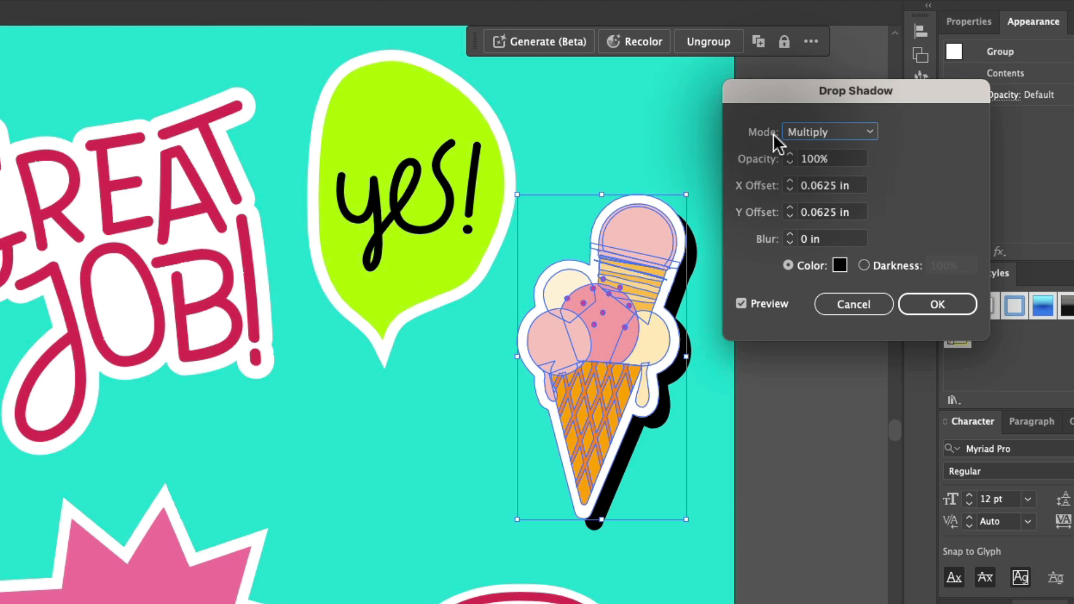
Keep the shadow in Multiply mode and lower its opacity, entering 70%
{"action": "left_click", "coordinate": [828, 132]}
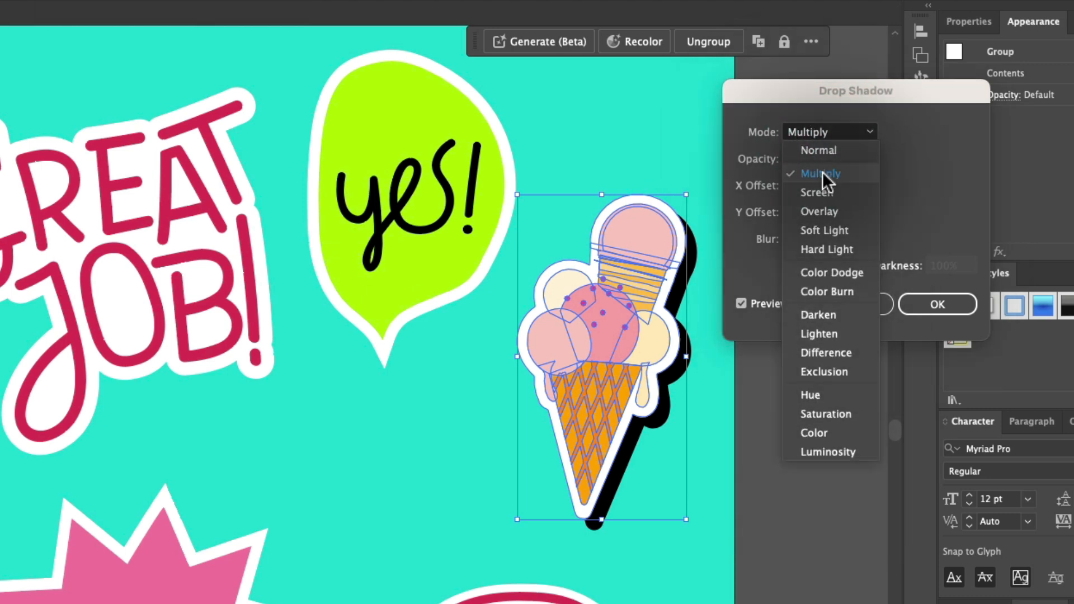
{"action": "left_click", "coordinate": [820, 173]}
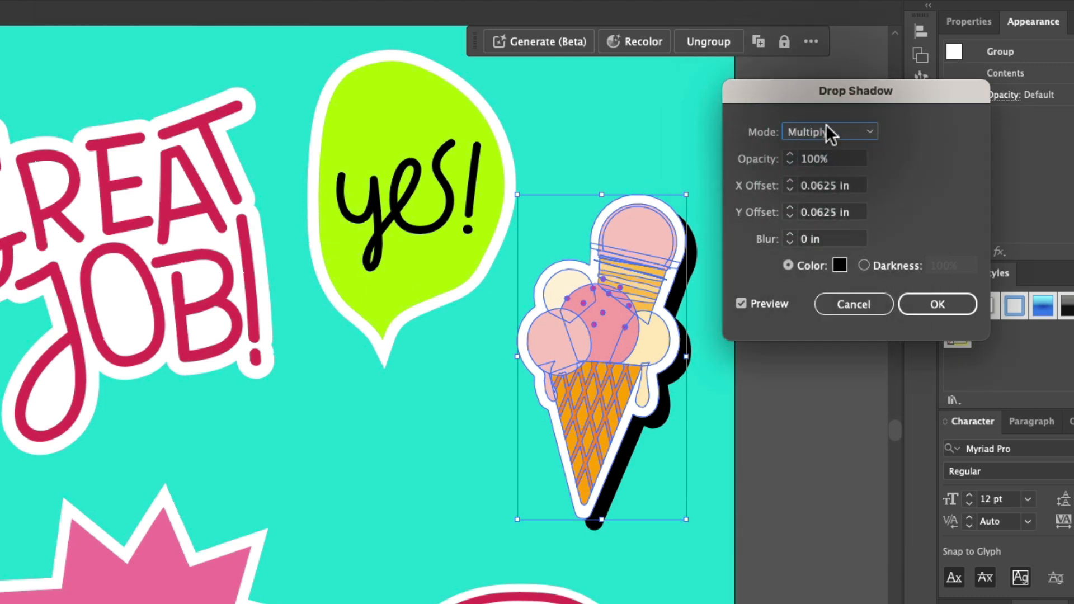
{"action": "mouse_move", "coordinate": [804, 168]}
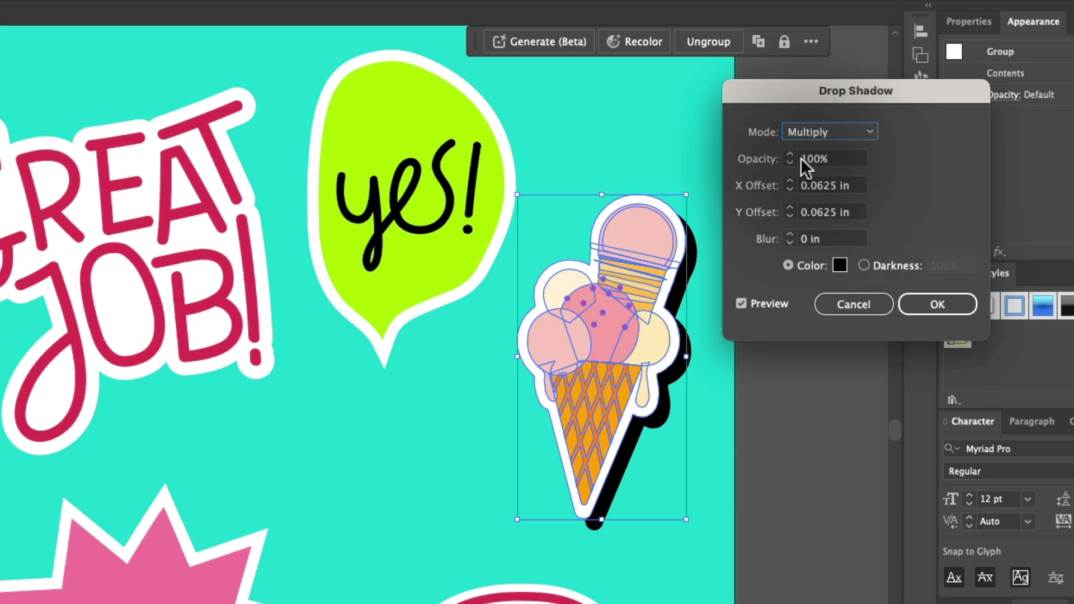
{"action": "left_click", "coordinate": [828, 158]}
{"action": "type", "text": "50"}
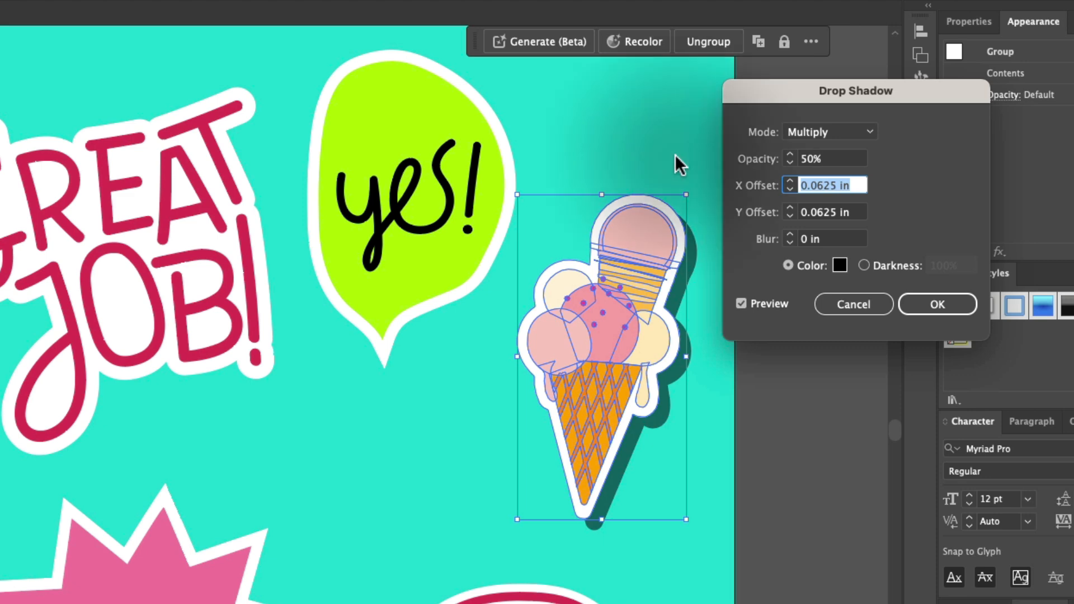
{"action": "left_click", "coordinate": [789, 159]}
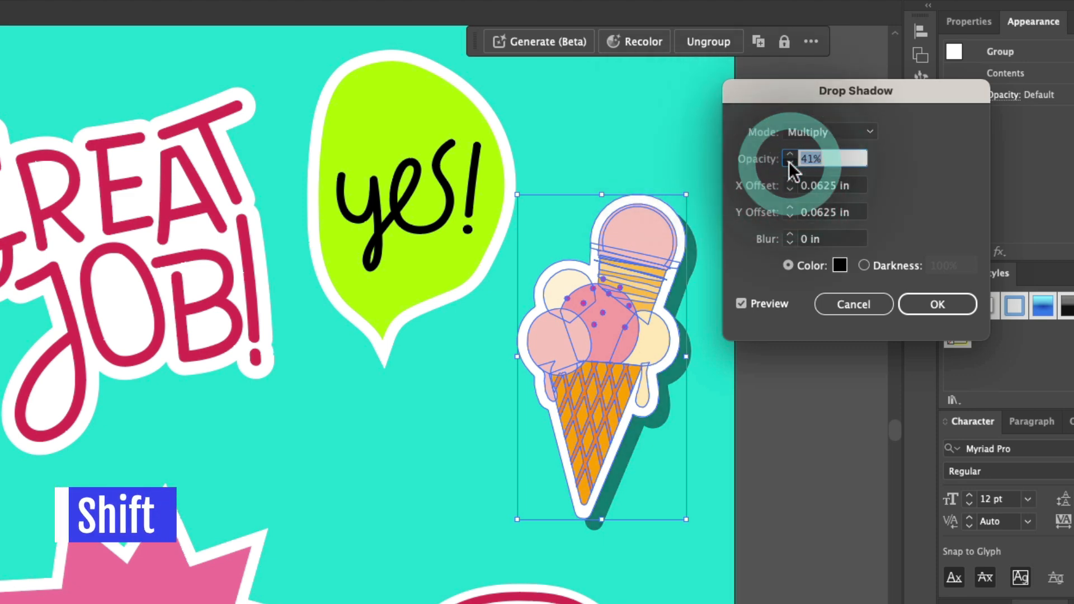
{"action": "left_click", "coordinate": [789, 163]}
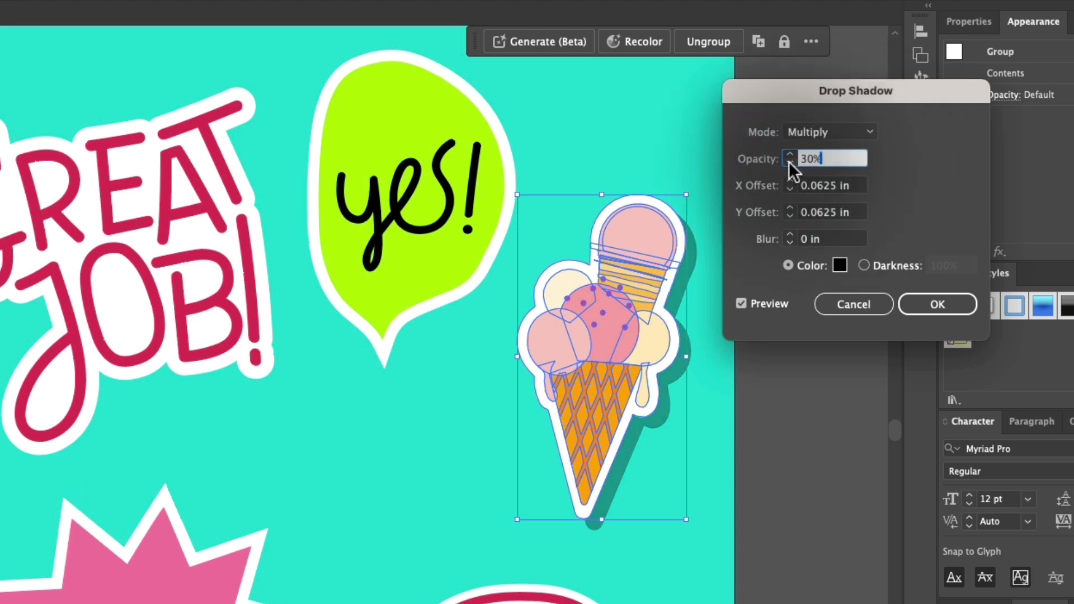
{"action": "type", "text": "70%"}
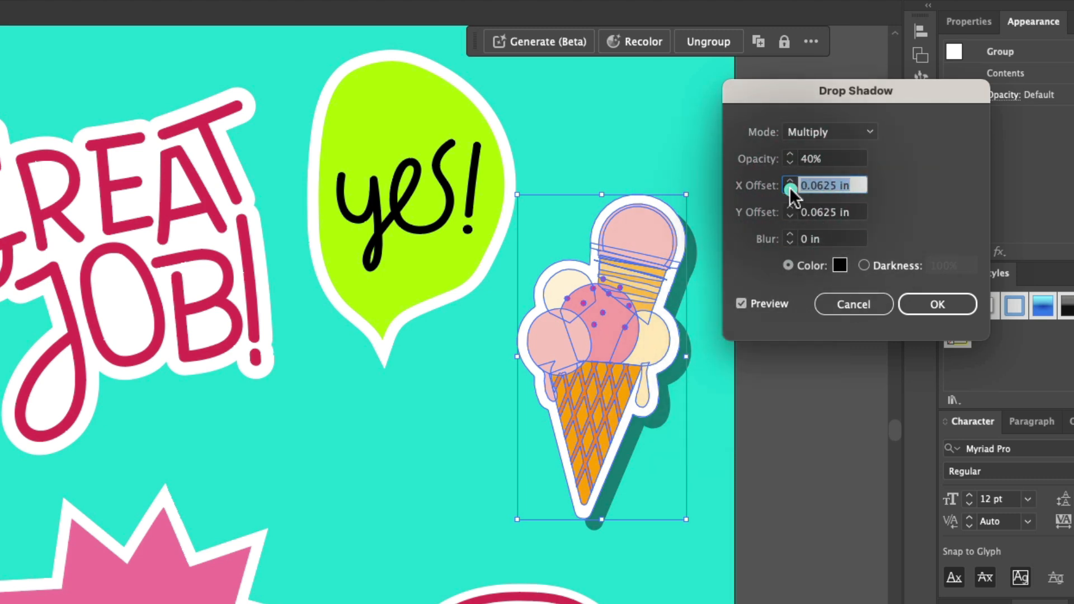
Preview larger X/Y offsets, then restore 0.0625 in offsets and 0 in blur
{"action": "left_click", "coordinate": [789, 181]}
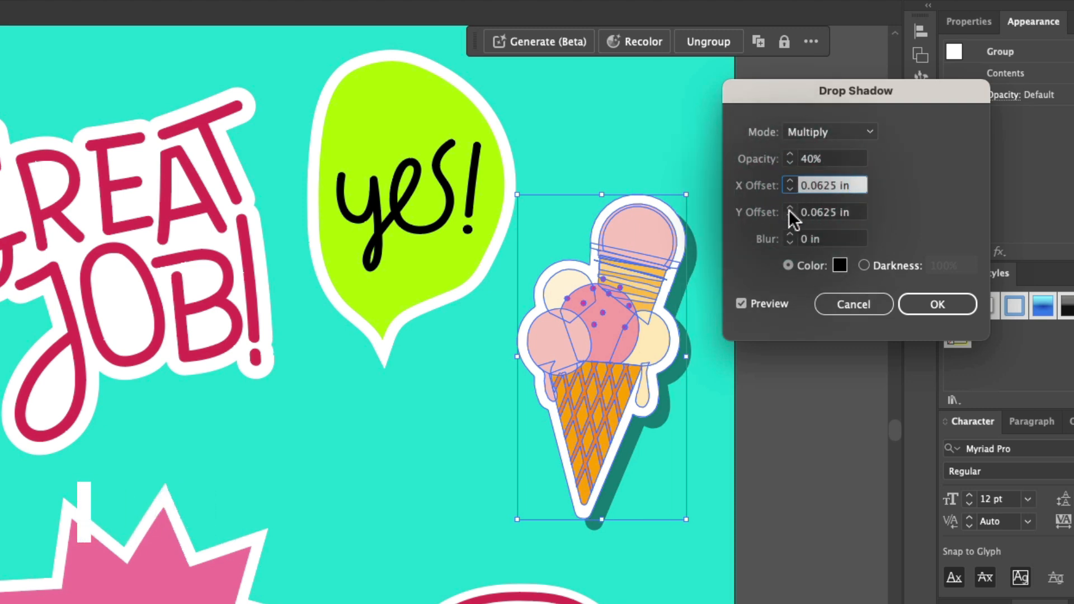
{"action": "left_click", "coordinate": [790, 207]}
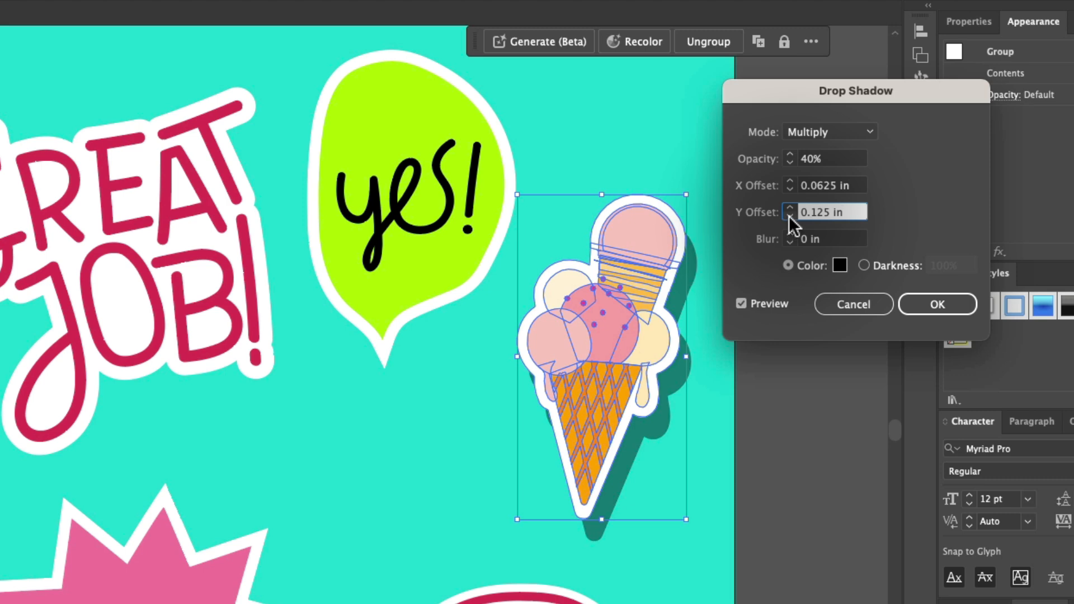
{"action": "type", "text": "0.0625 in"}
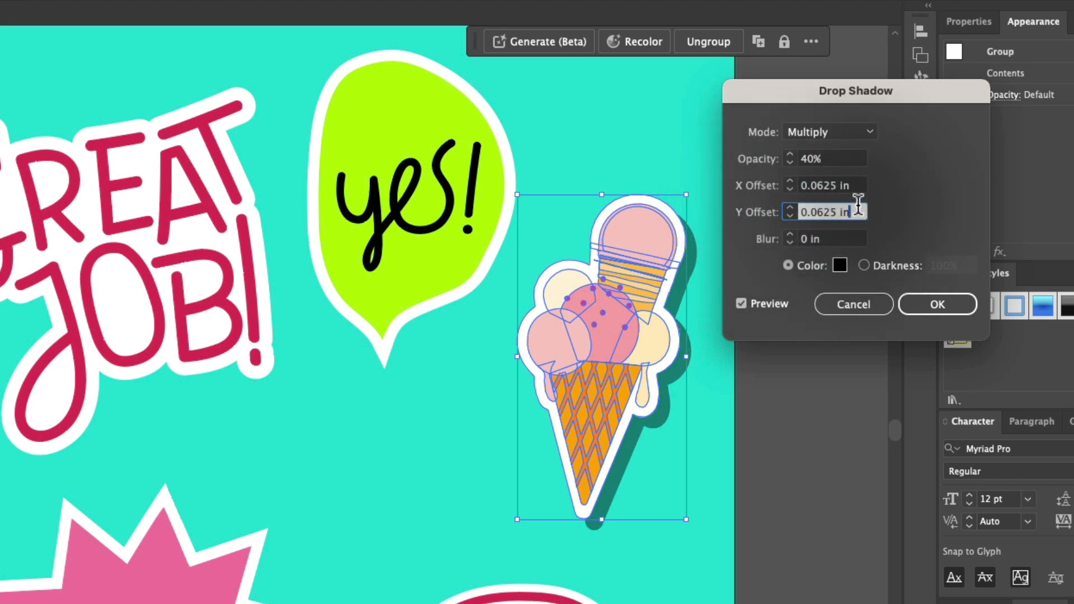
{"action": "mouse_move", "coordinate": [787, 243]}
{"action": "type", "text": "0.5"}
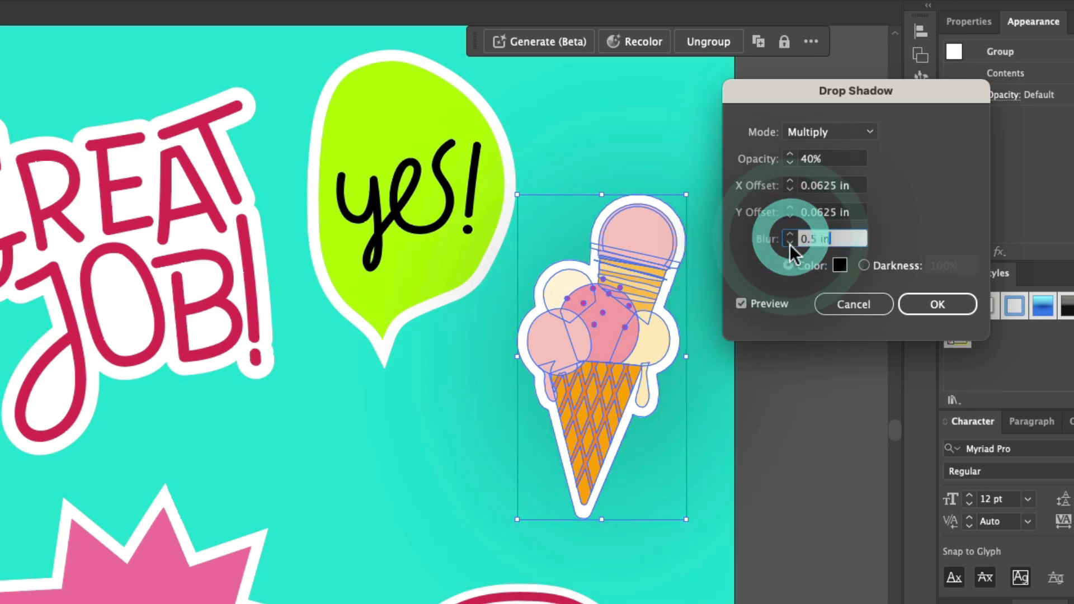
{"action": "type", "text": "0 in"}
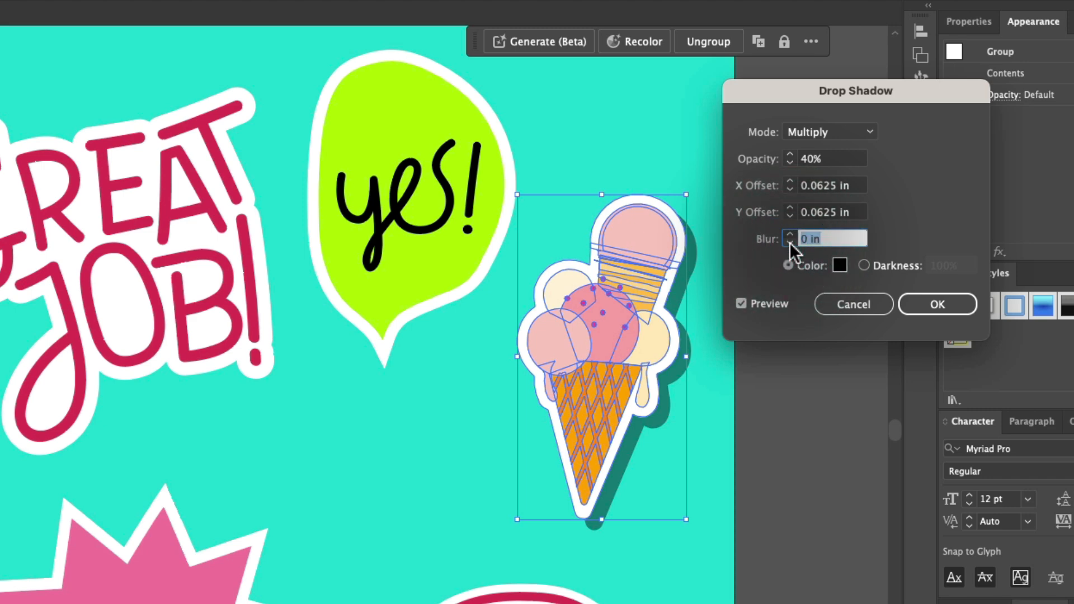
{"action": "left_click", "coordinate": [838, 266]}
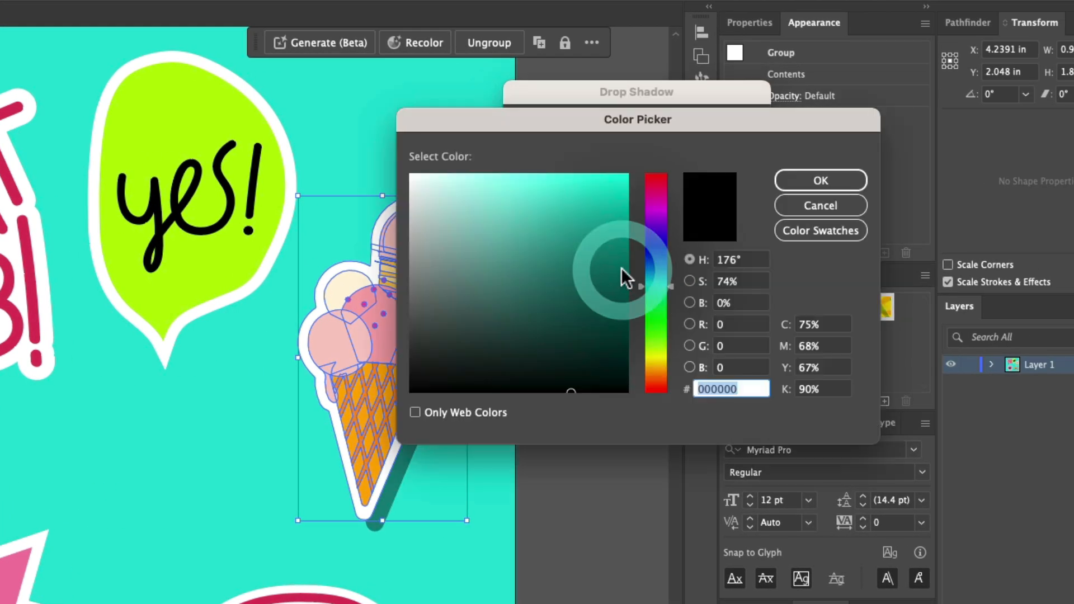
Set the ice cream shadow colour to dark teal (1c4f4b)
{"action": "left_click_drag", "start_coordinate": [637, 119], "coordinate": [796, 119]}
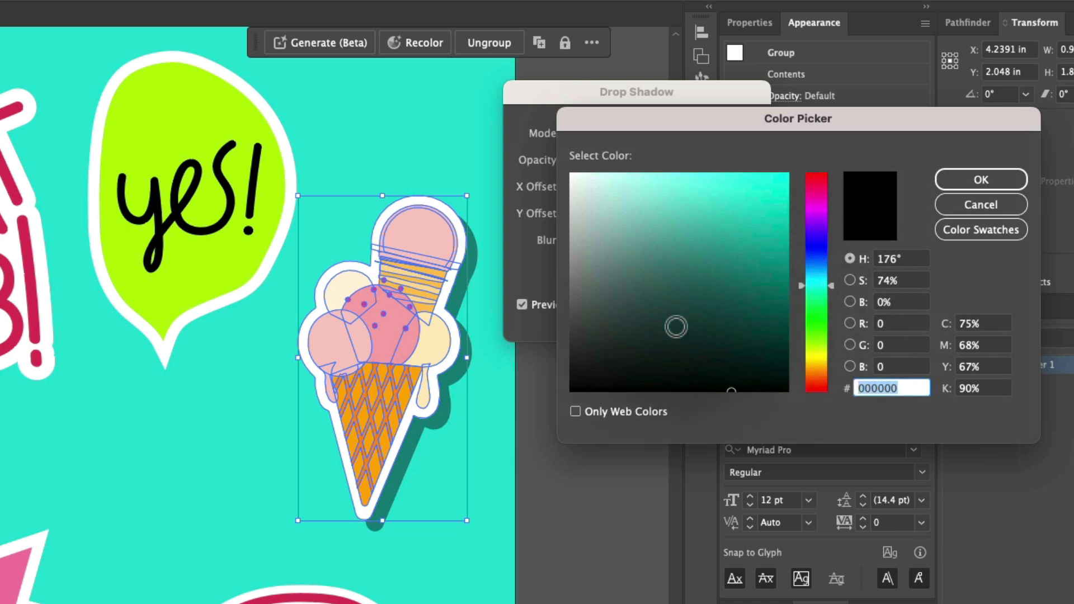
{"action": "left_click", "coordinate": [674, 320]}
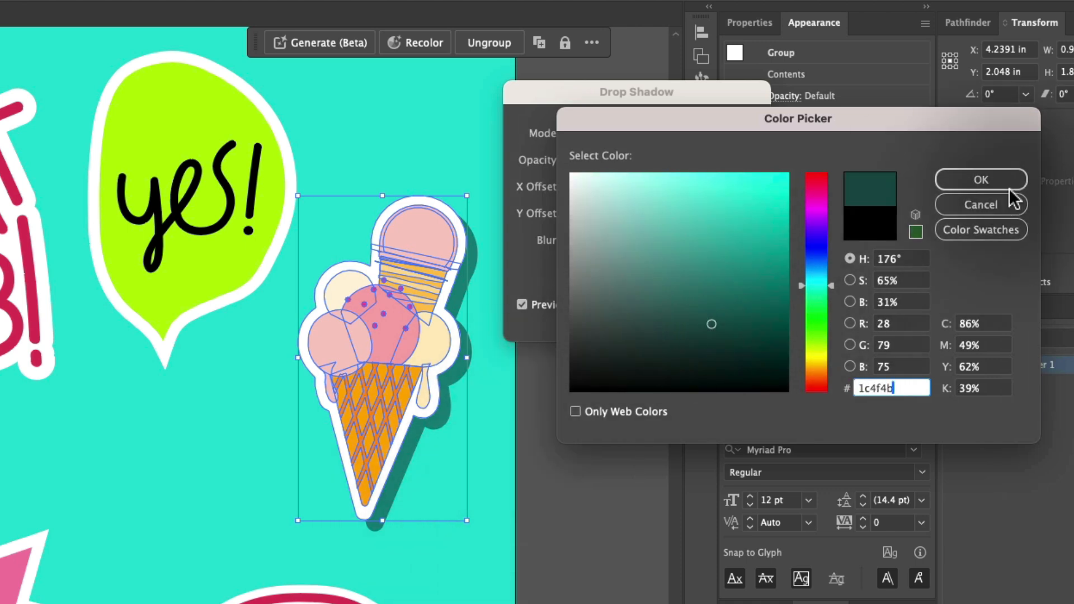
{"action": "left_click", "coordinate": [980, 180]}
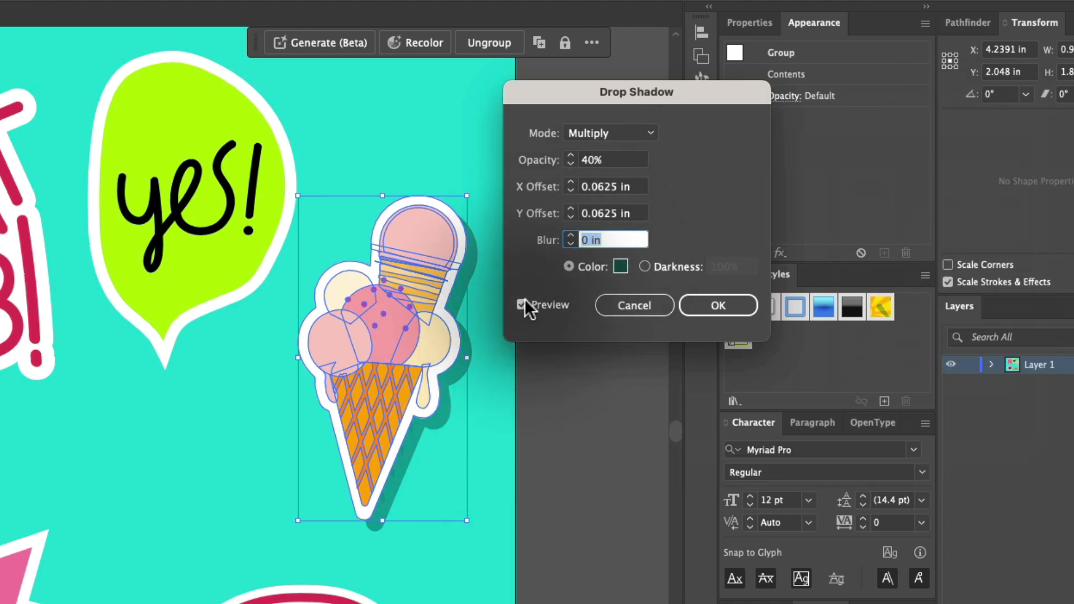
Toggle Preview off and on to compare, then apply the dark teal drop shadow
{"action": "left_click", "coordinate": [521, 305]}
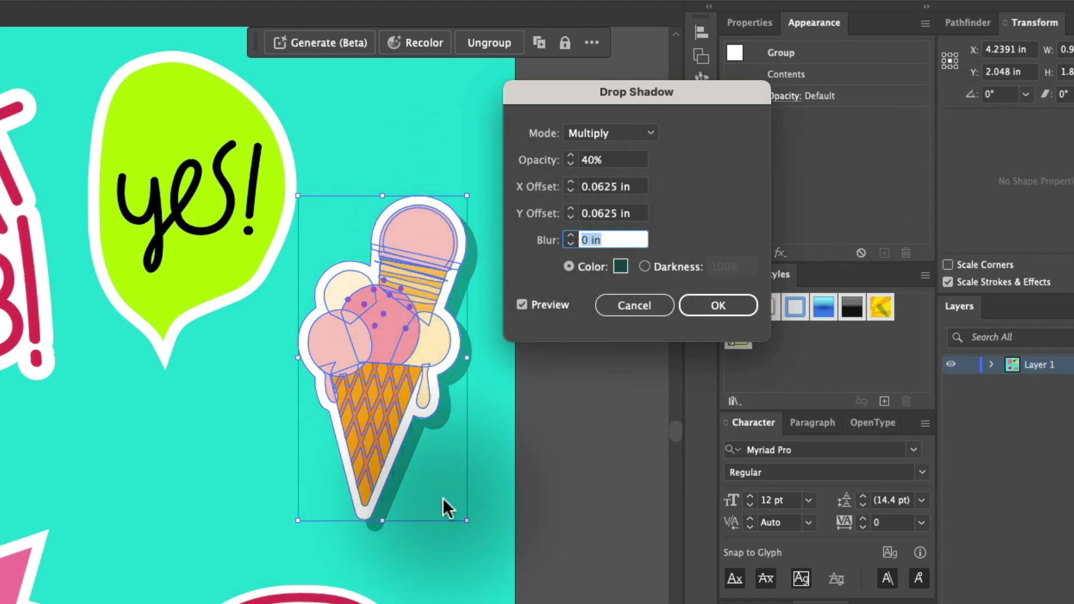
{"action": "left_click", "coordinate": [521, 305]}
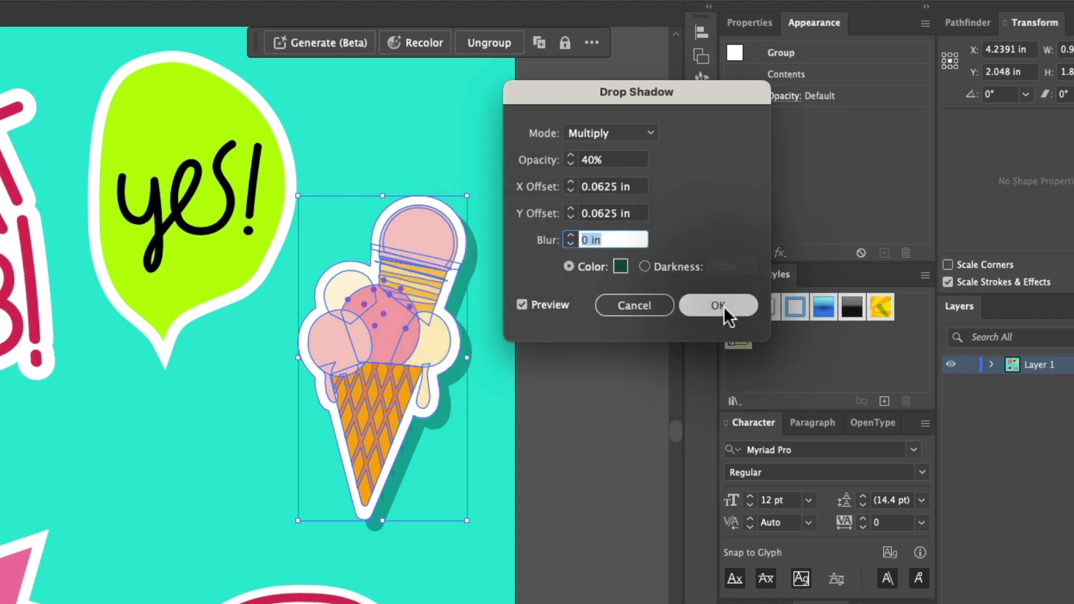
{"action": "left_click", "coordinate": [717, 305]}
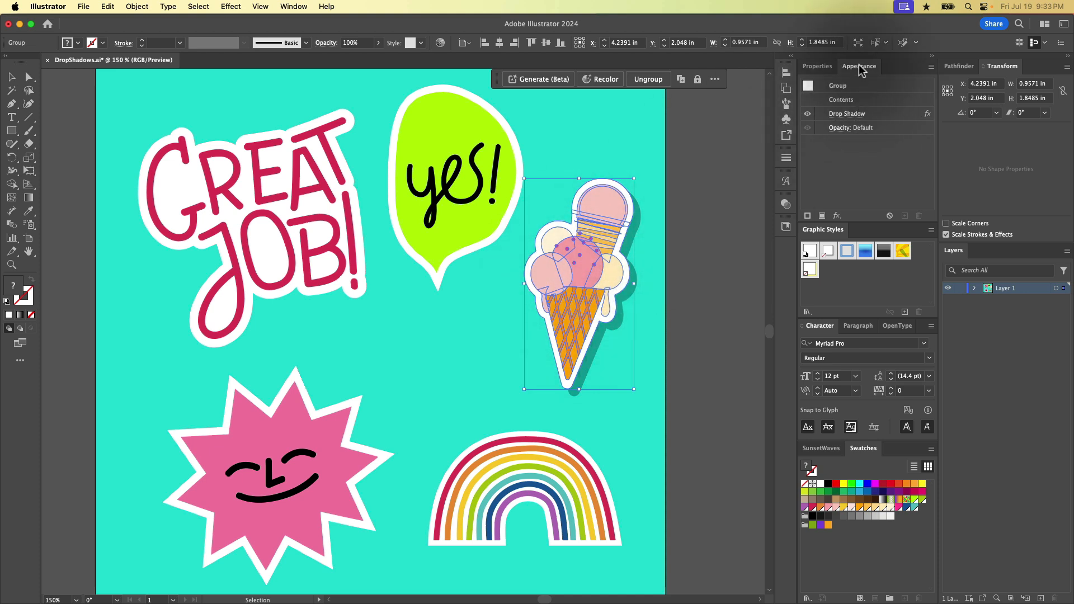
{"action": "left_click", "coordinate": [293, 6]}
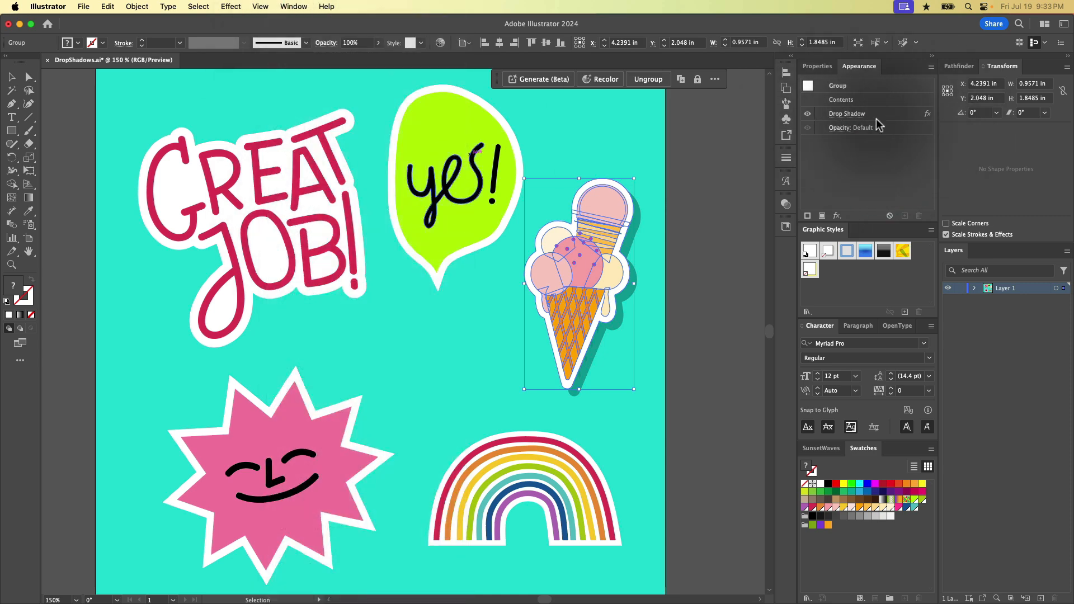
{"action": "mouse_move", "coordinate": [861, 120]}
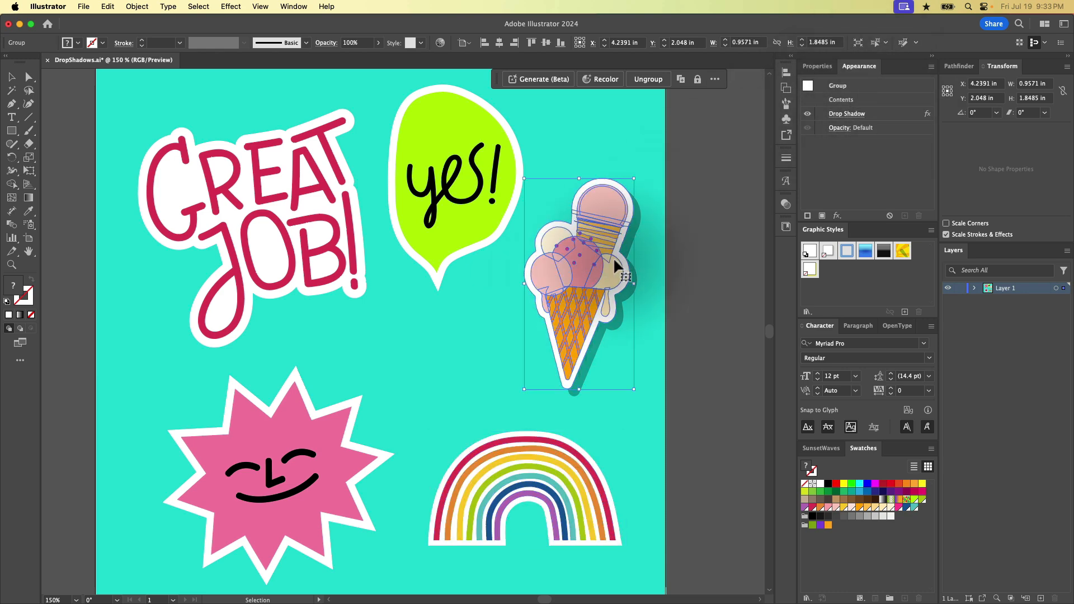
{"action": "mouse_move", "coordinate": [913, 120]}
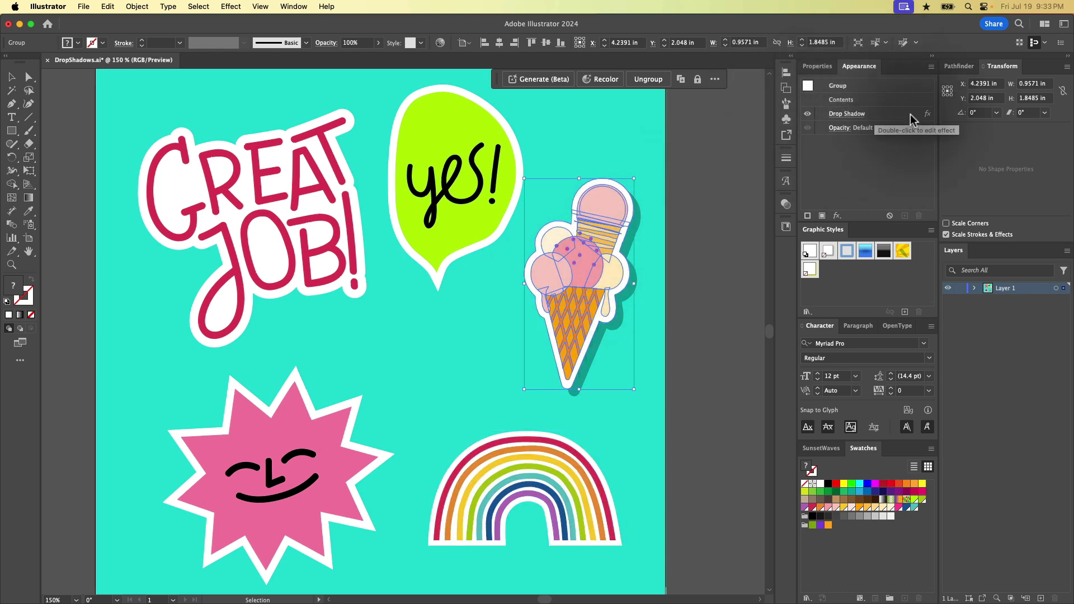
{"action": "double_click", "coordinate": [845, 114]}
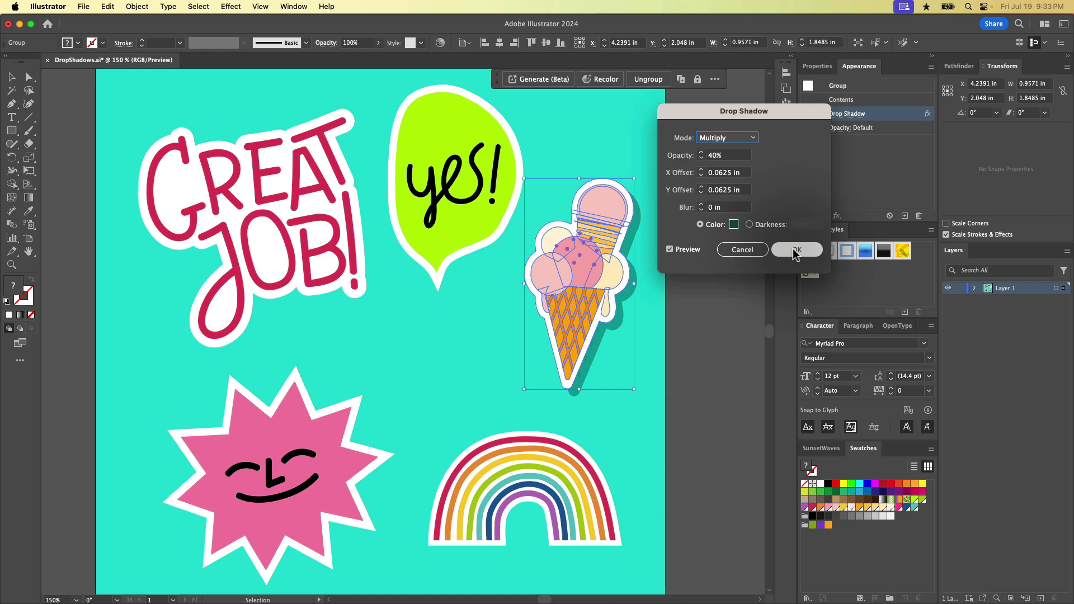
Confirm the Drop Shadow dialog, keeping the ice cream's teal shadow applied
{"action": "left_click", "coordinate": [795, 249]}
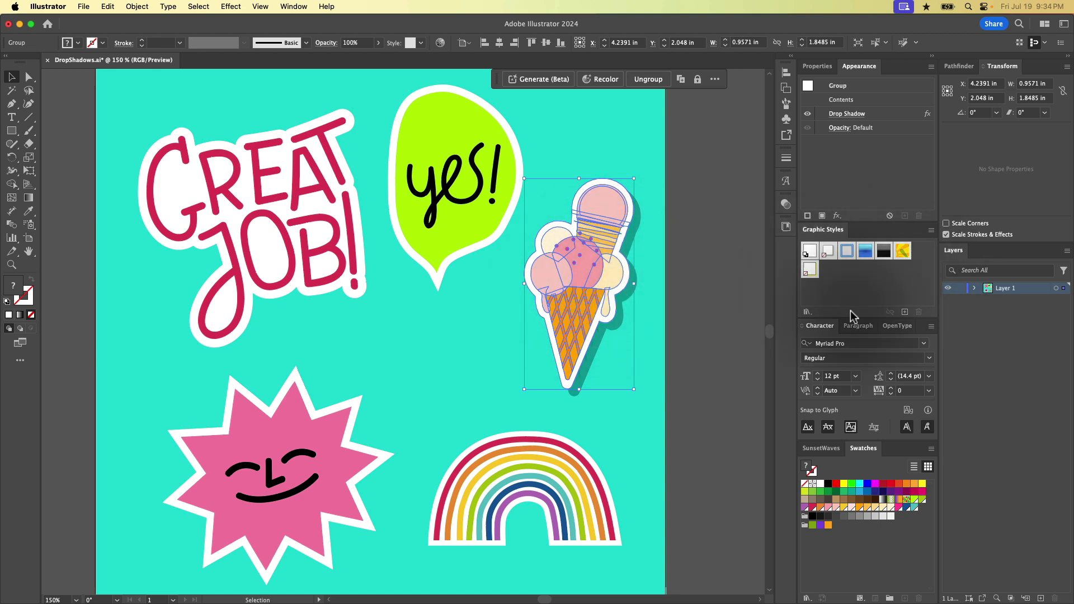
Open the Window menu to reach the Graphic Styles panel
{"action": "left_click", "coordinate": [293, 6]}
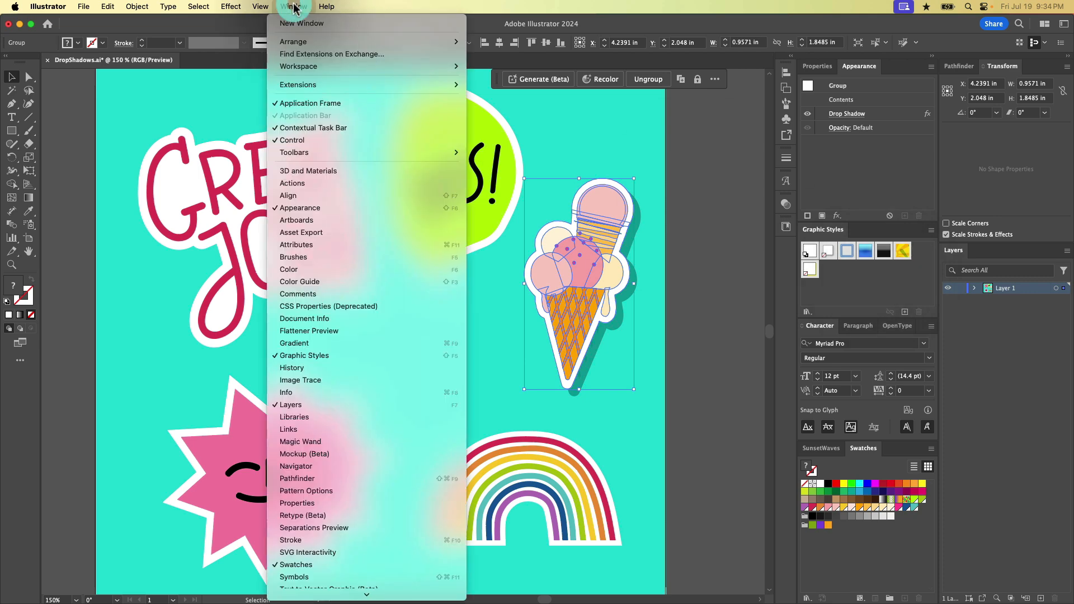
{"action": "mouse_move", "coordinate": [303, 355]}
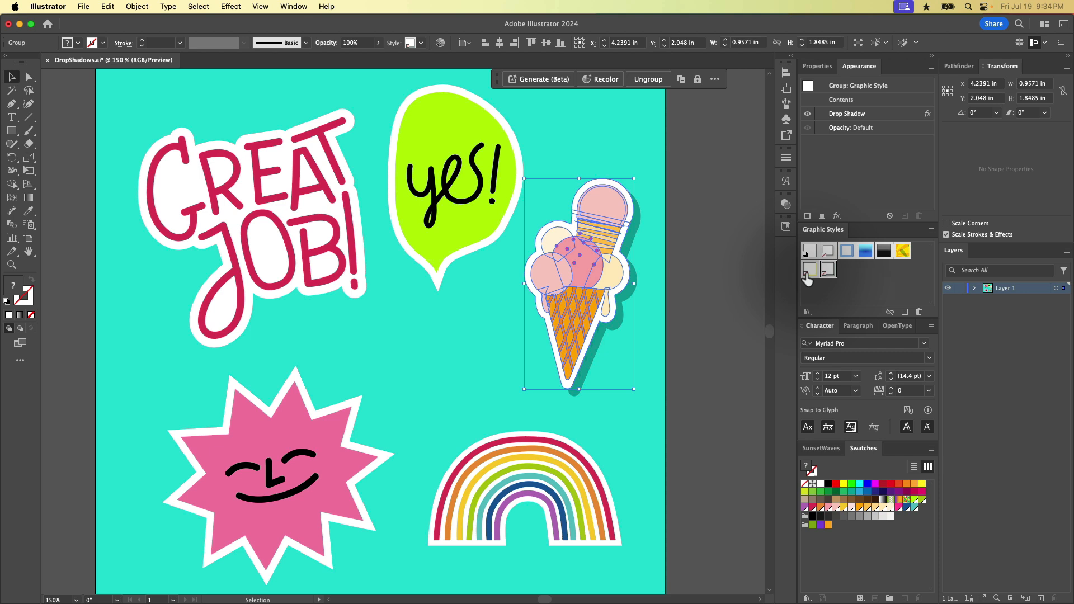
{"action": "mouse_move", "coordinate": [827, 277]}
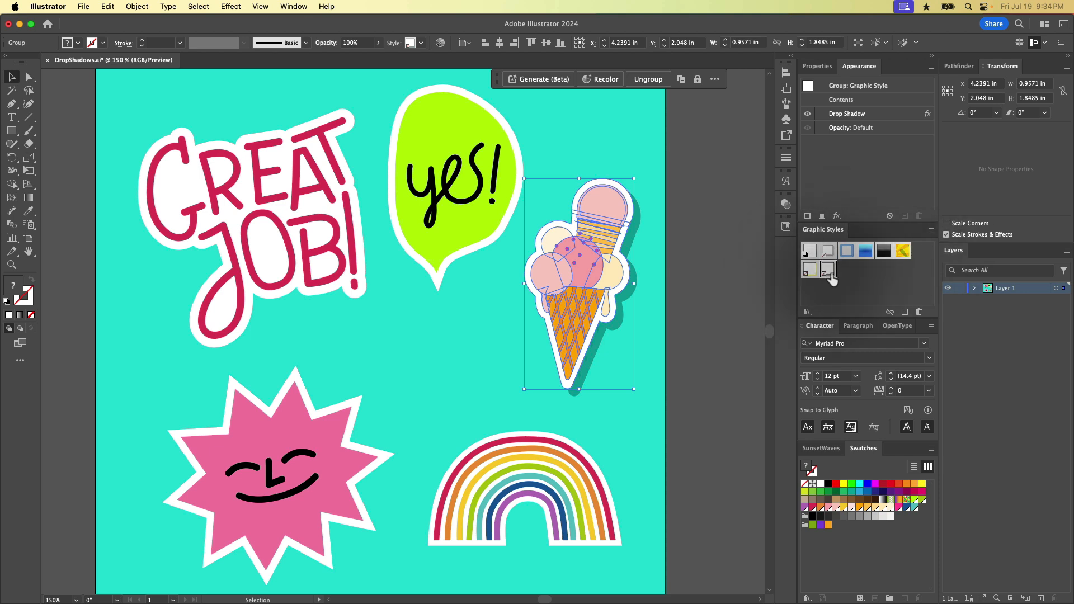
{"action": "mouse_move", "coordinate": [828, 270]}
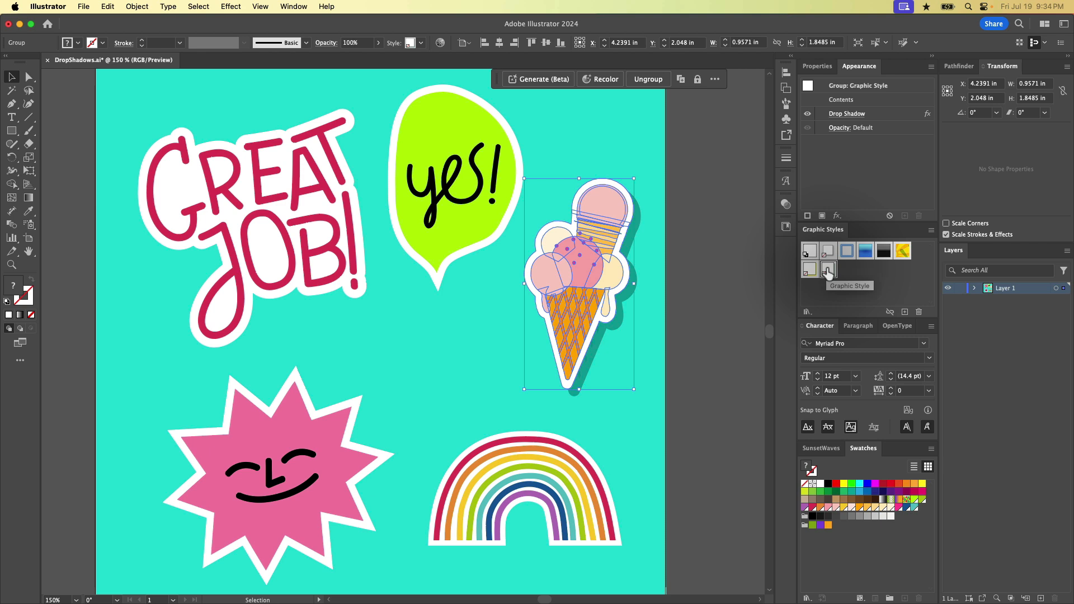
Name the new graphic style 'MyAmazingDropShadow'
{"action": "double_click", "coordinate": [828, 268]}
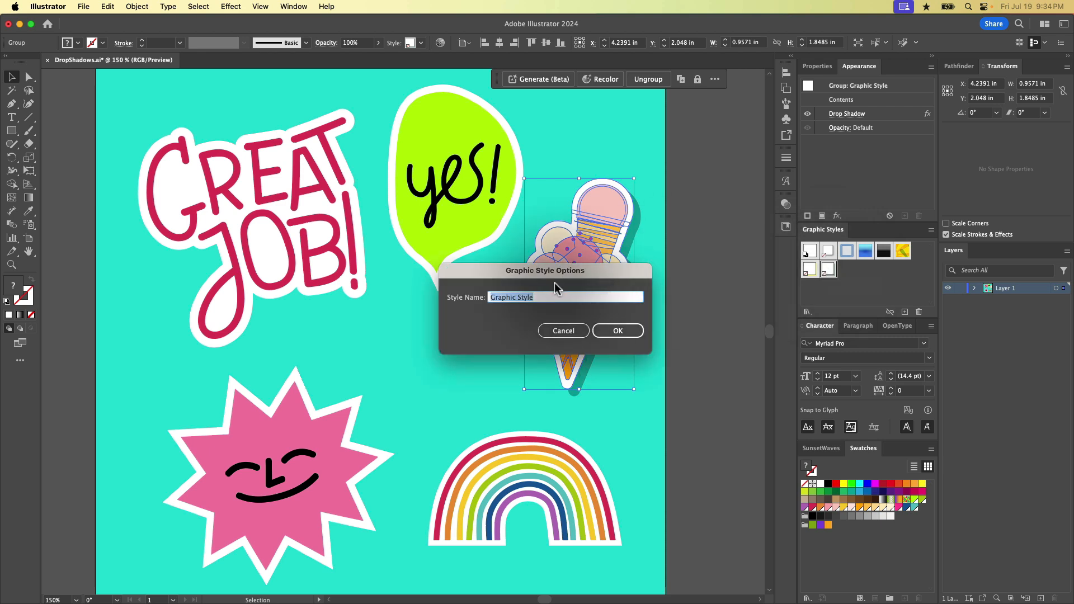
{"action": "type", "text": "MyAmaa"}
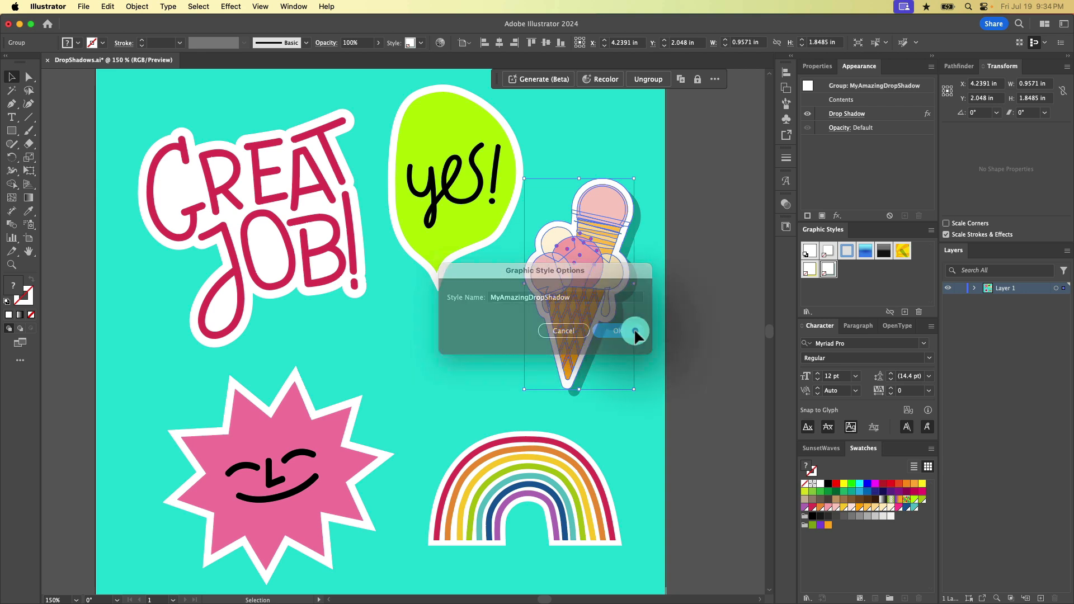
{"action": "left_click", "coordinate": [615, 330]}
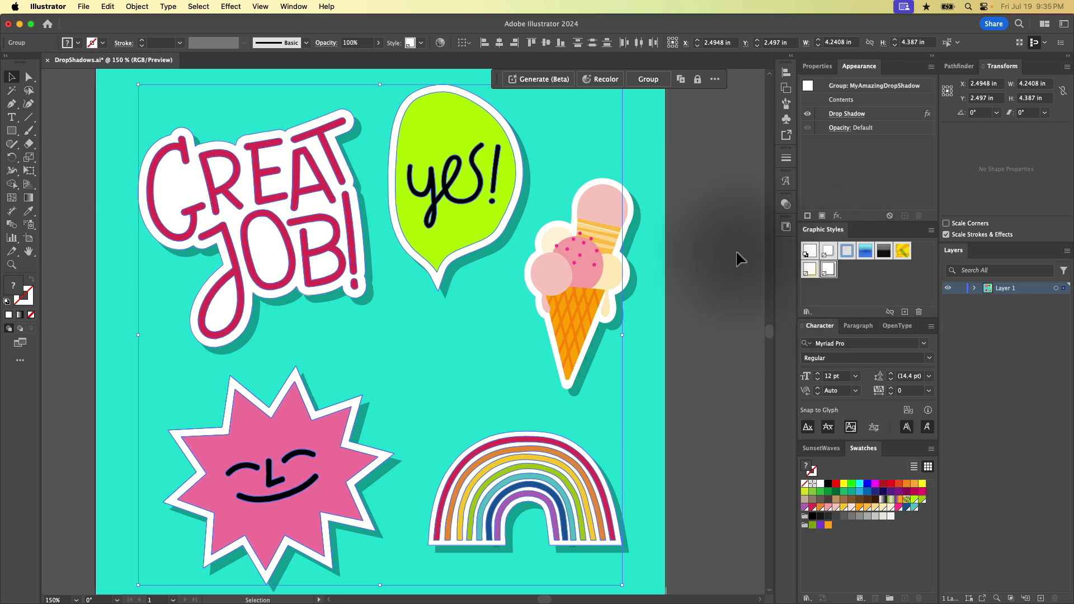
Deselect all stickers and select only the rainbow sticker
{"action": "left_click", "coordinate": [737, 253]}
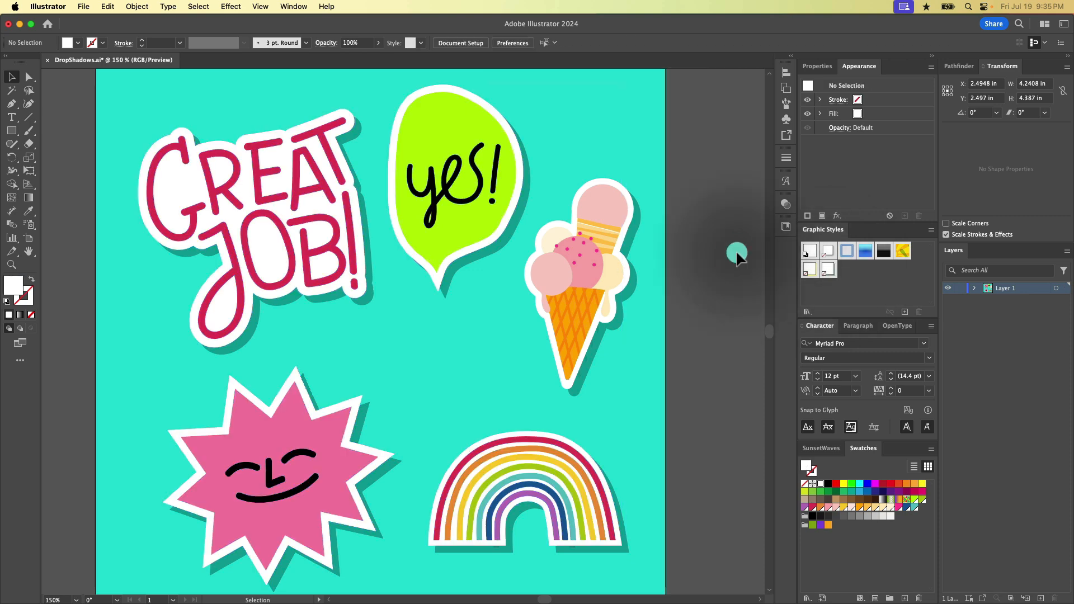
{"action": "left_click", "coordinate": [524, 487]}
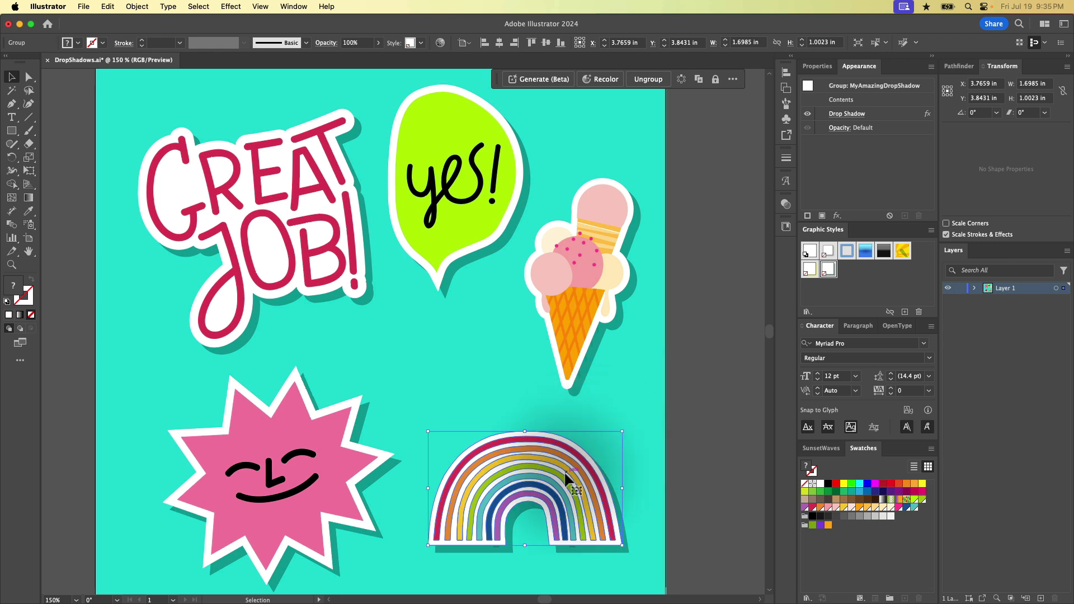
{"action": "mouse_move", "coordinate": [534, 471]}
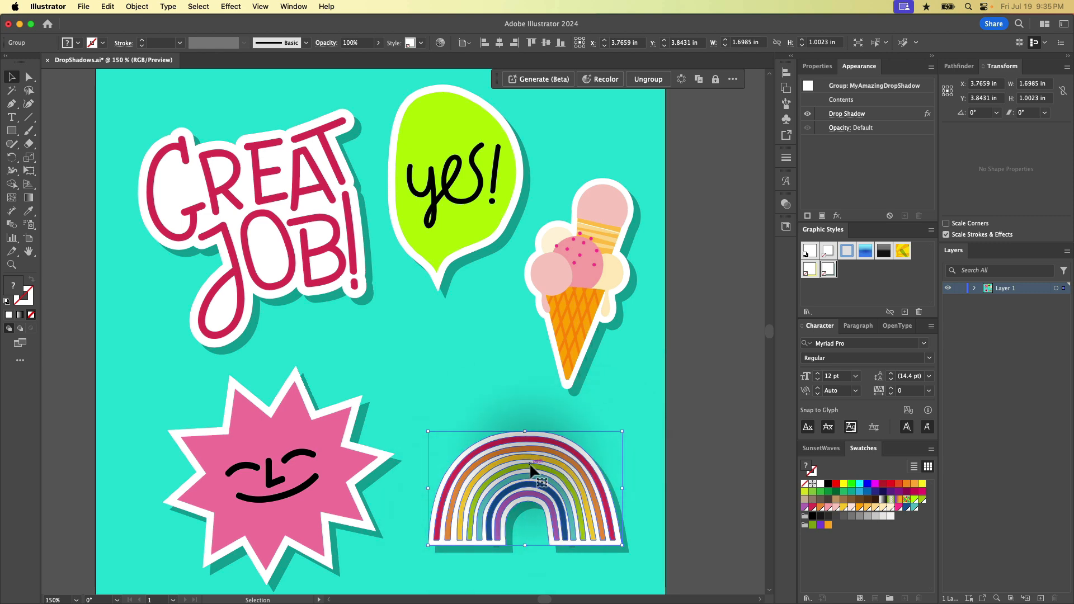
{"action": "left_click", "coordinate": [808, 114]}
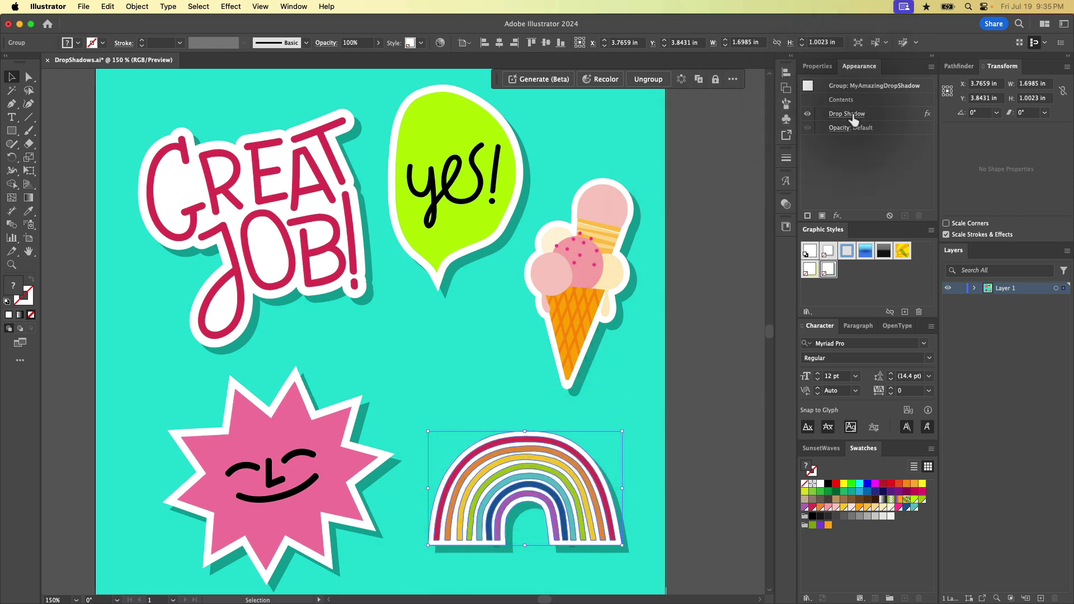
Set the rainbow's drop shadow to bright yellow, 100% opacity, Normal blending
{"action": "left_click", "coordinate": [846, 113]}
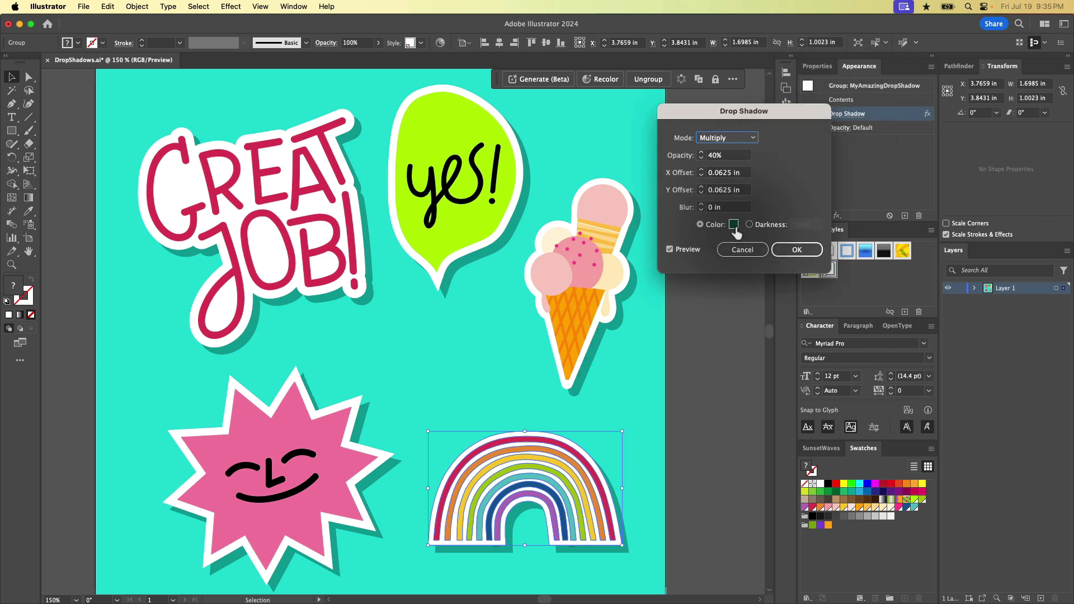
{"action": "left_click", "coordinate": [733, 225]}
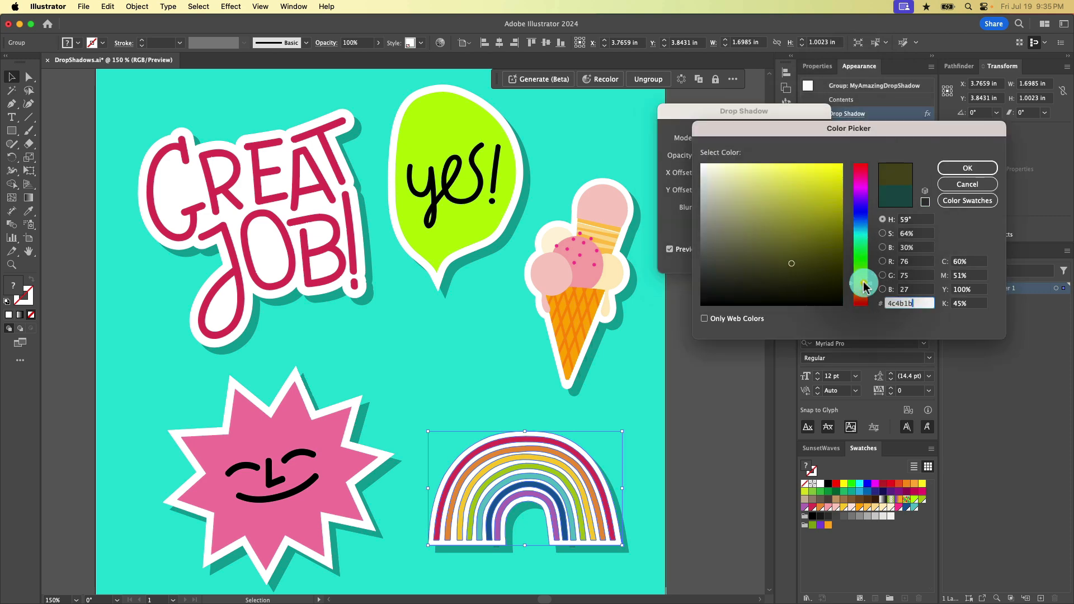
{"action": "left_click", "coordinate": [860, 171]}
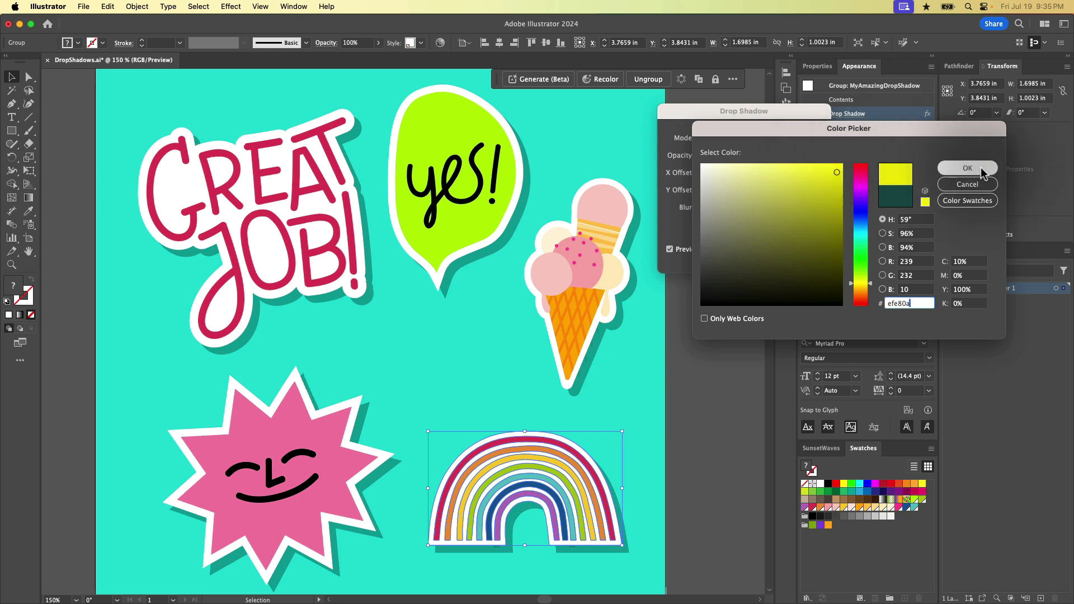
{"action": "left_click", "coordinate": [966, 168]}
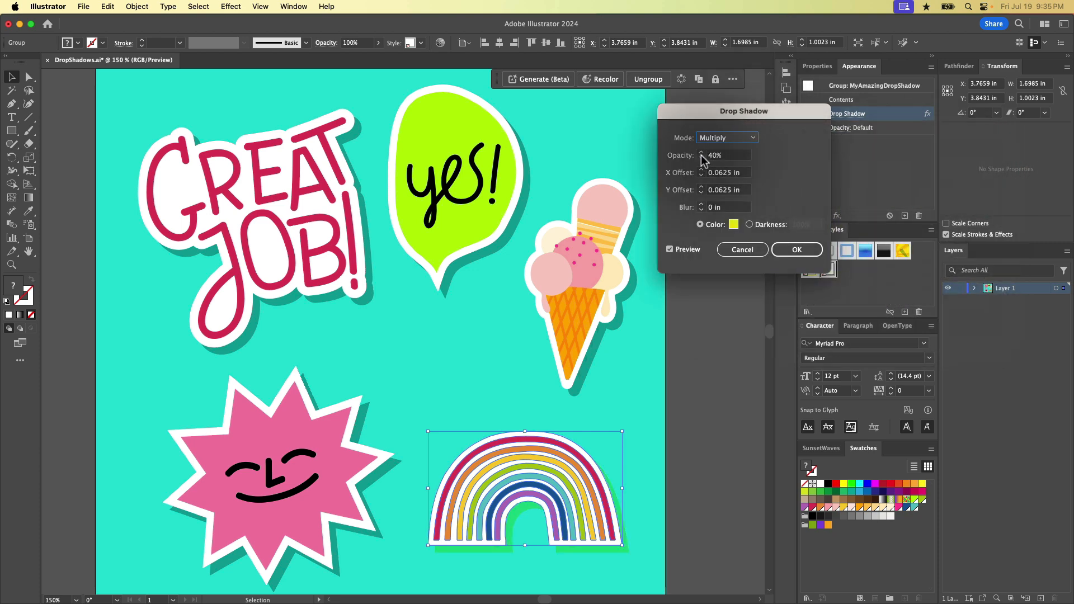
{"action": "type", "text": "100"}
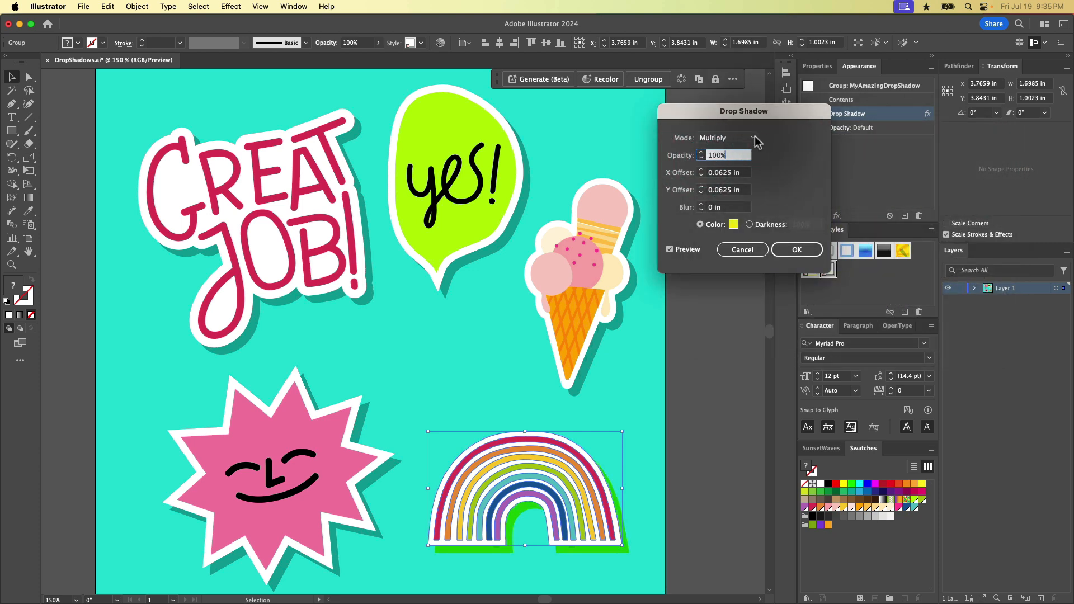
{"action": "left_click", "coordinate": [726, 137]}
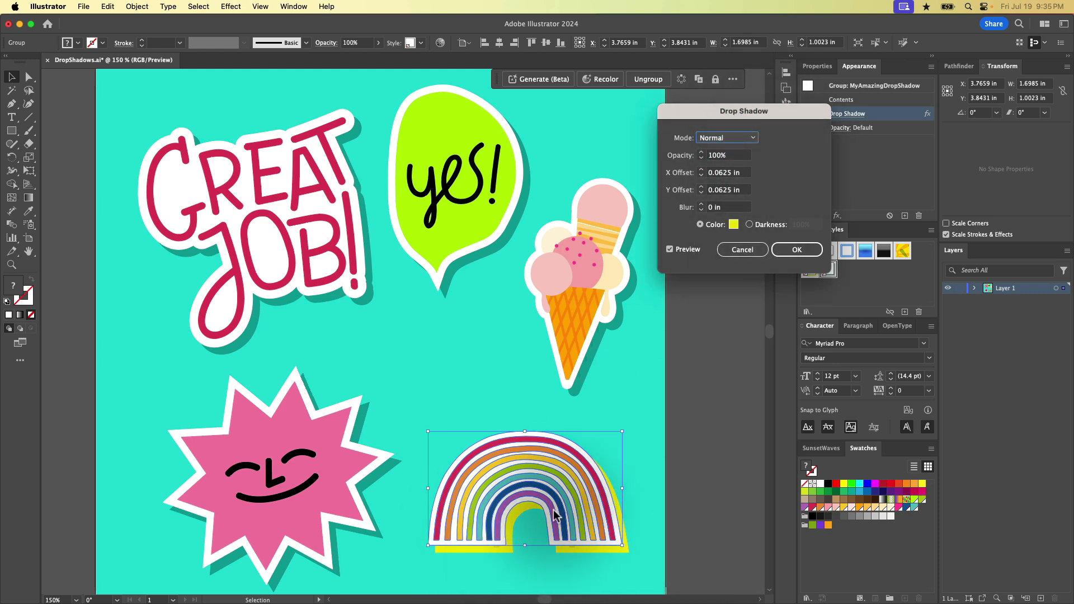
{"action": "left_click", "coordinate": [796, 249]}
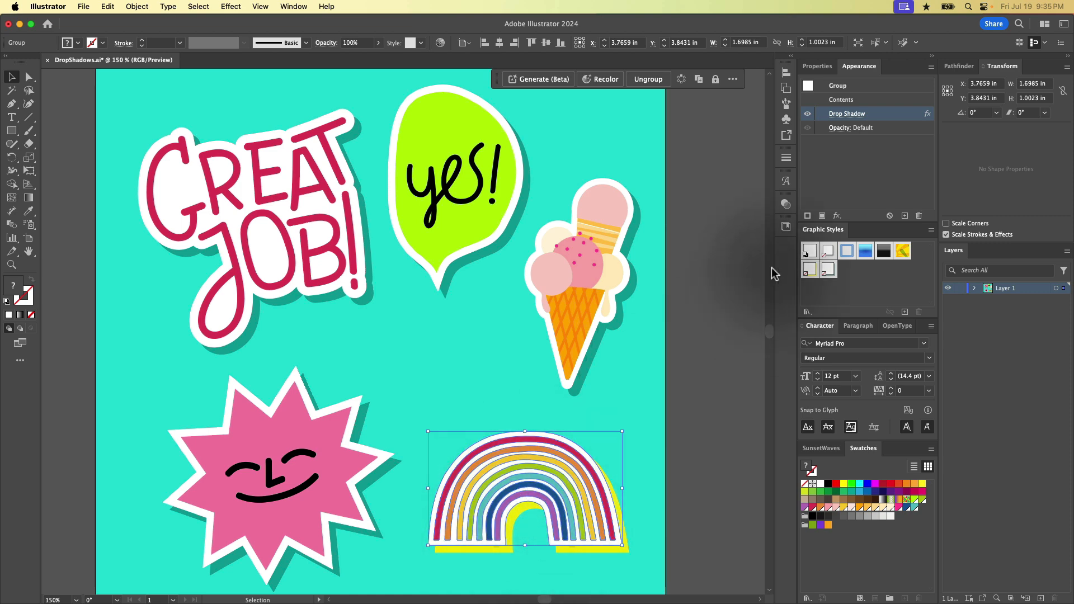
{"action": "mouse_move", "coordinate": [835, 283]}
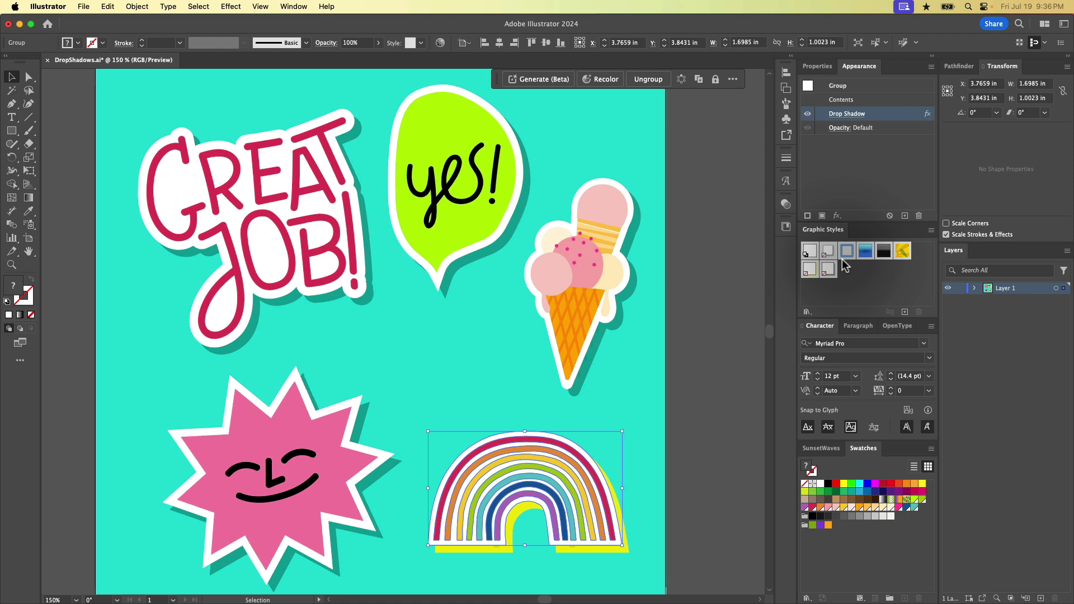
{"action": "mouse_move", "coordinate": [870, 113]}
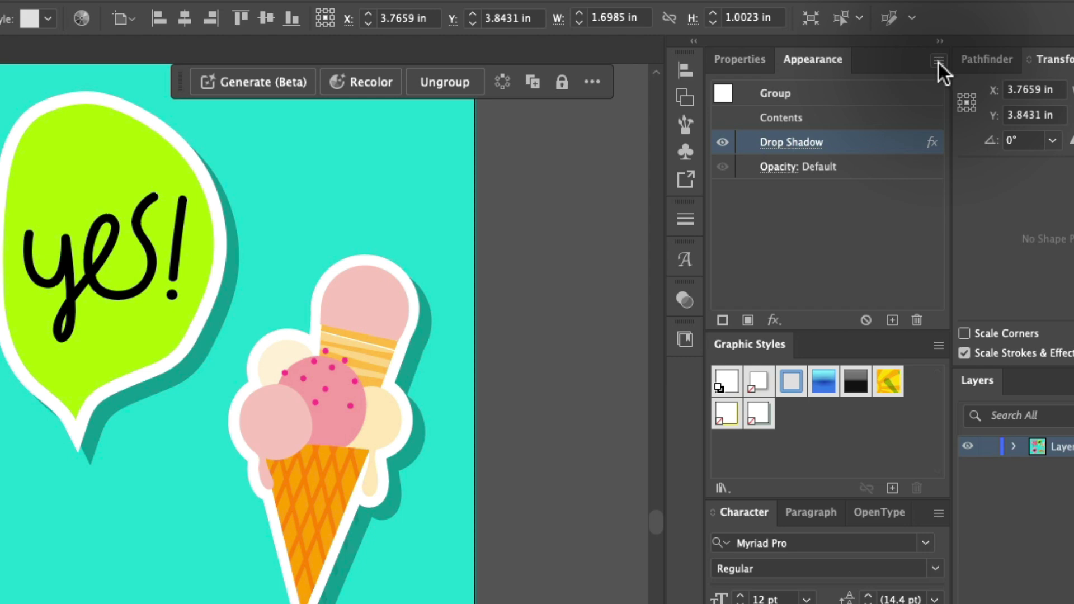
Redefine the 'MyAmazingDropShadow' graphic style from the rainbow's solid yellow shadow via the Appearance menu
{"action": "left_click", "coordinate": [938, 60]}
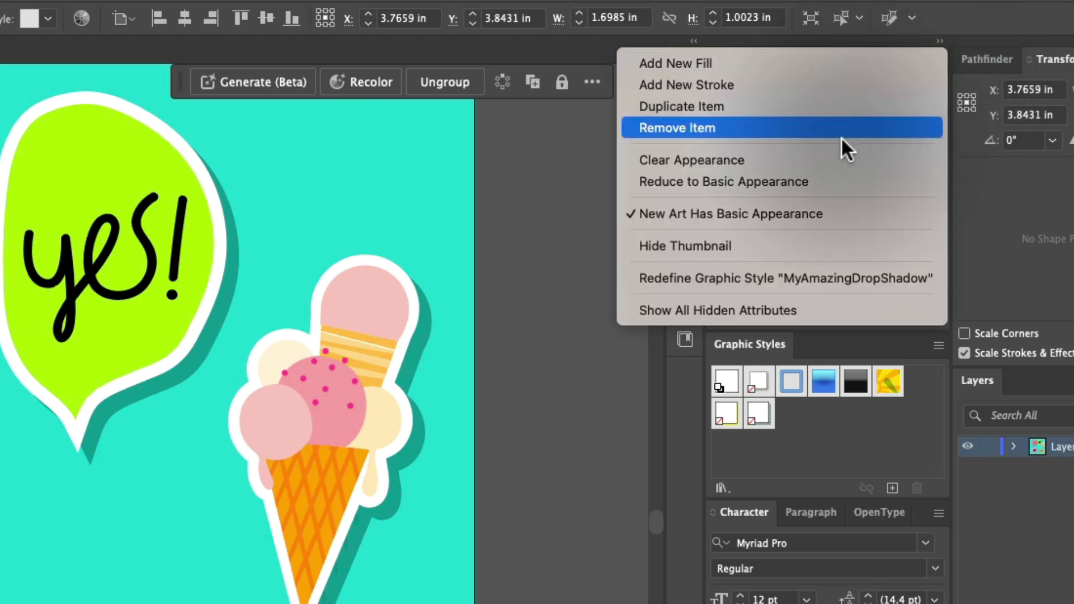
{"action": "mouse_move", "coordinate": [707, 293]}
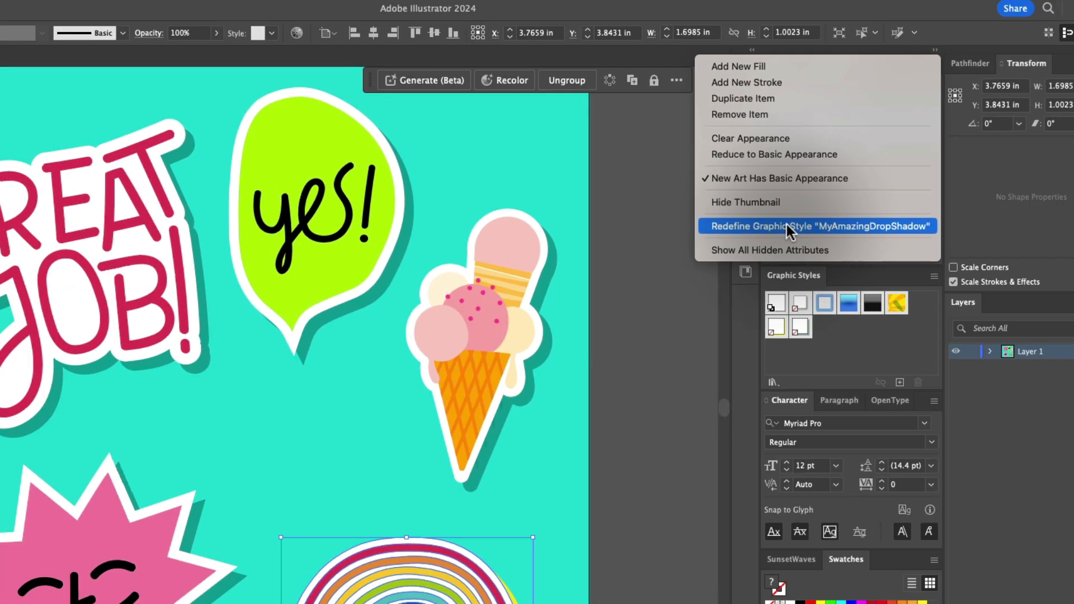
{"action": "left_click", "coordinate": [814, 225]}
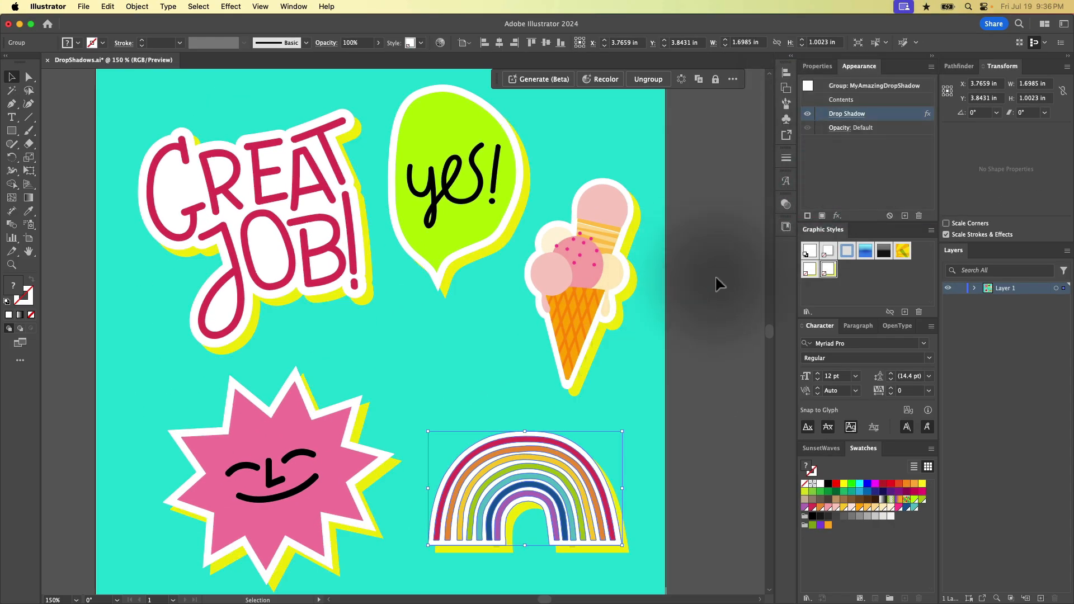
{"action": "mouse_move", "coordinate": [827, 269]}
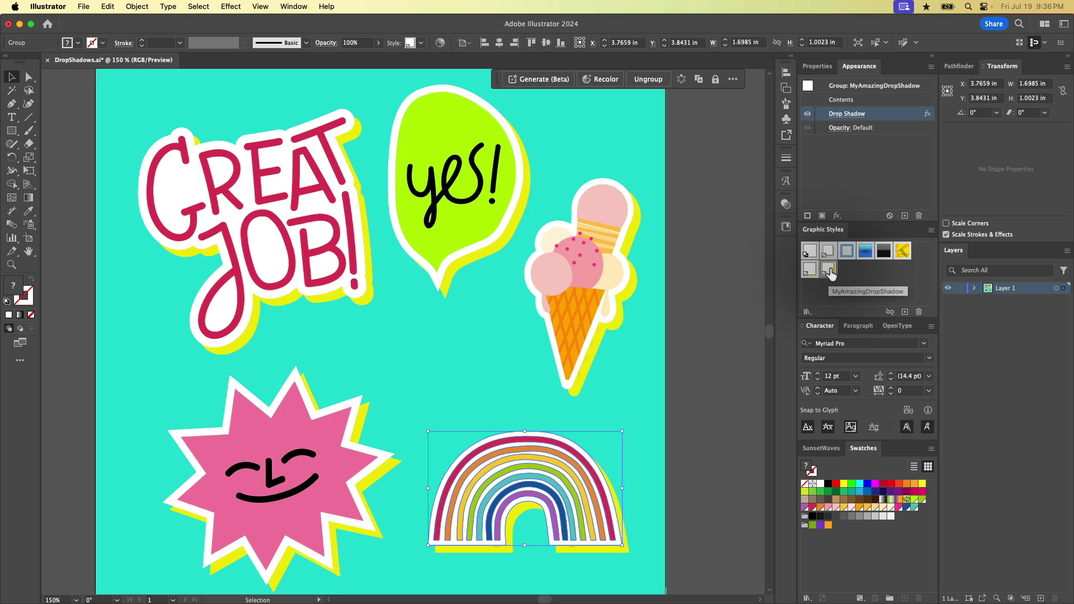